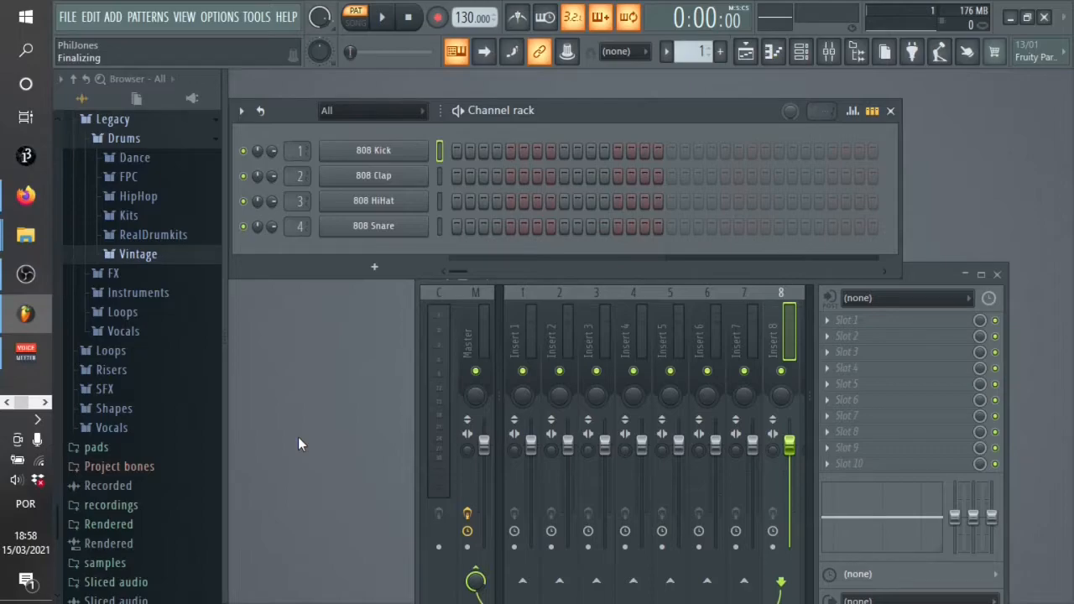
mouse_move(343, 423)
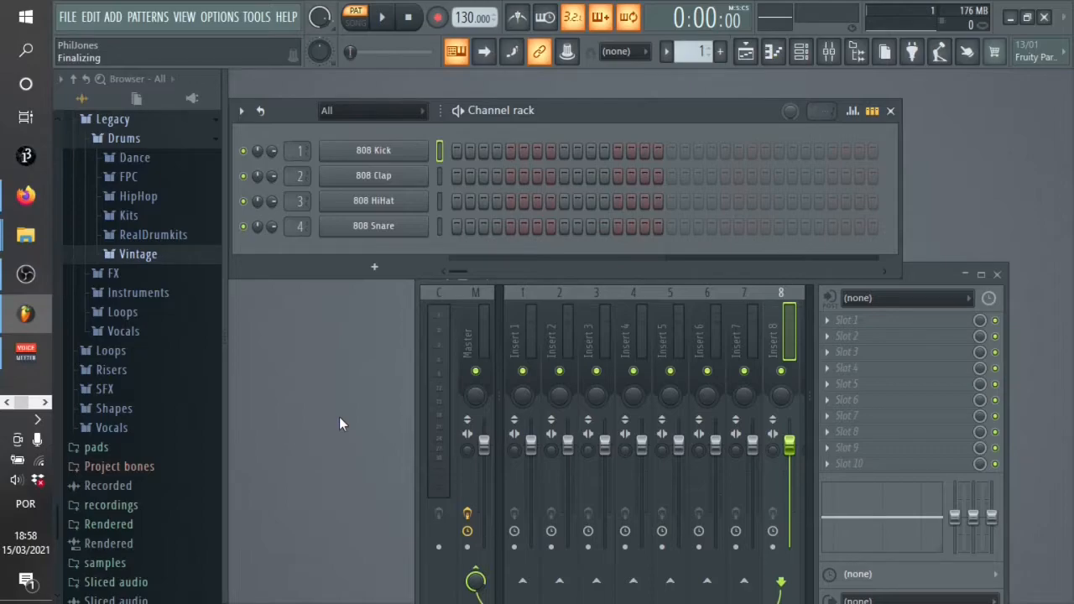
mouse_move(329, 339)
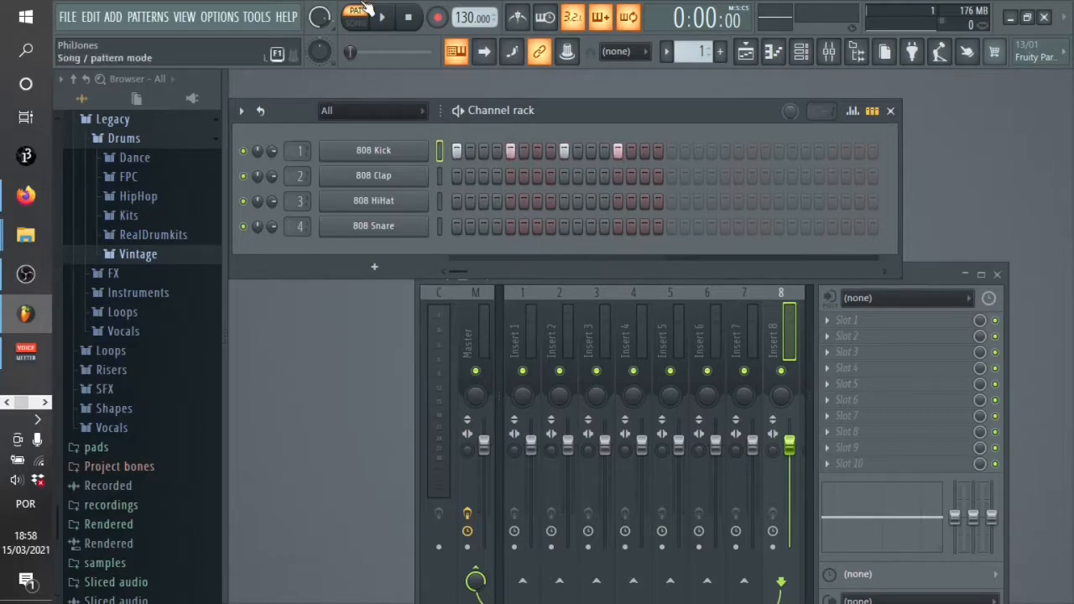
Audition the kick pattern and add another kick hit to the groove.
click(389, 18)
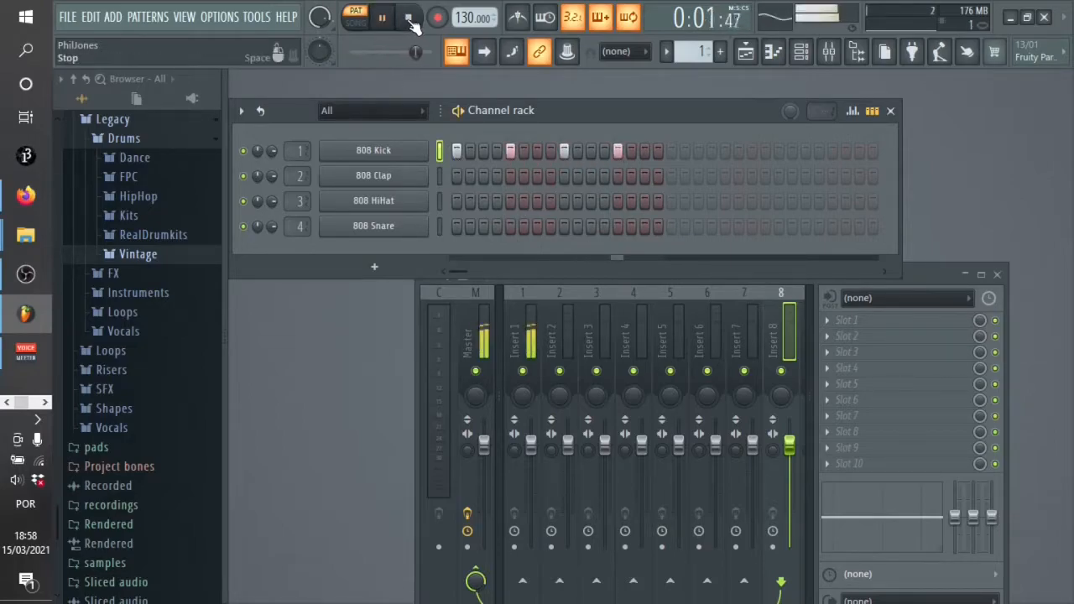
click(380, 17)
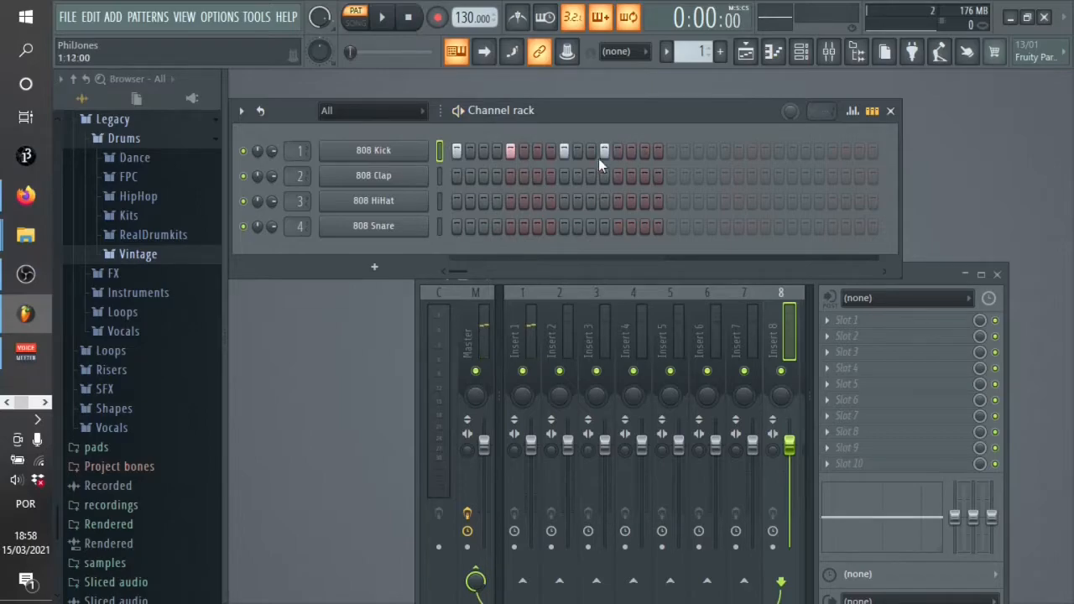
click(398, 17)
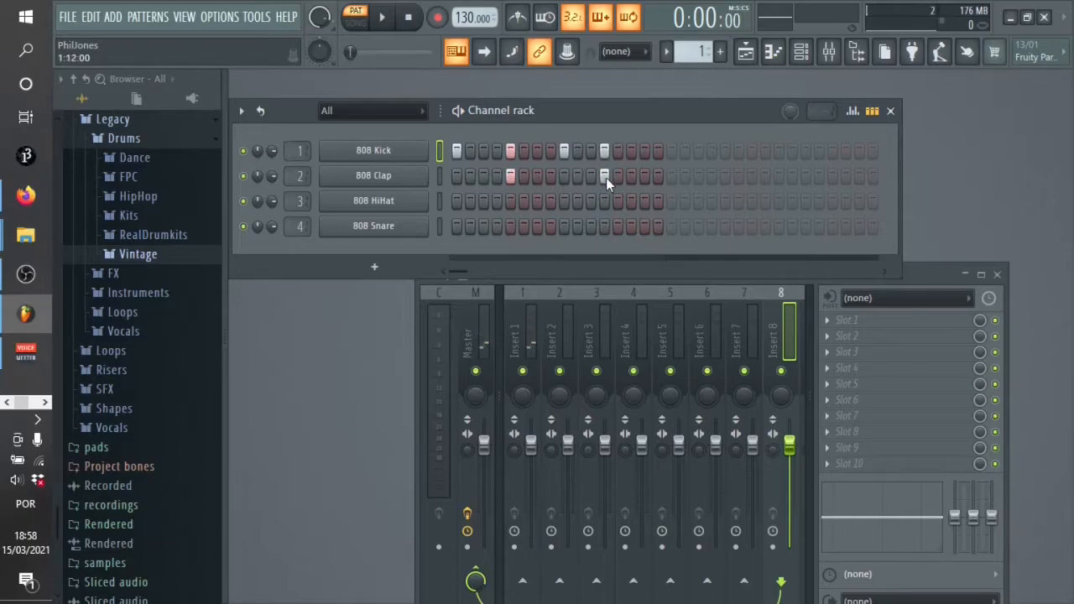
Loop the groove to hear it with the clap added, then again with the hi-hats.
click(381, 17)
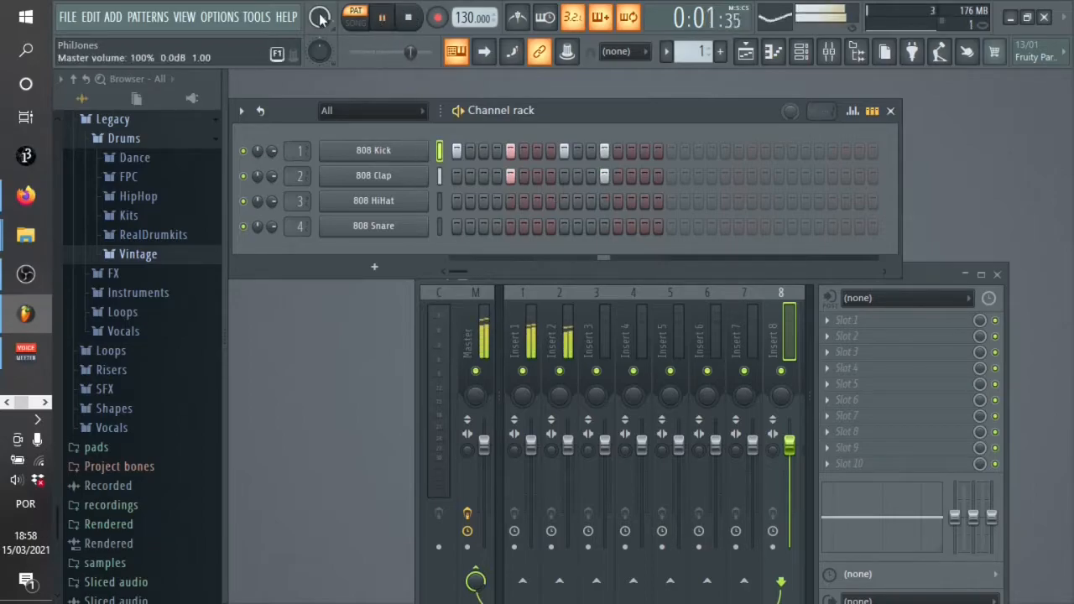
click(407, 17)
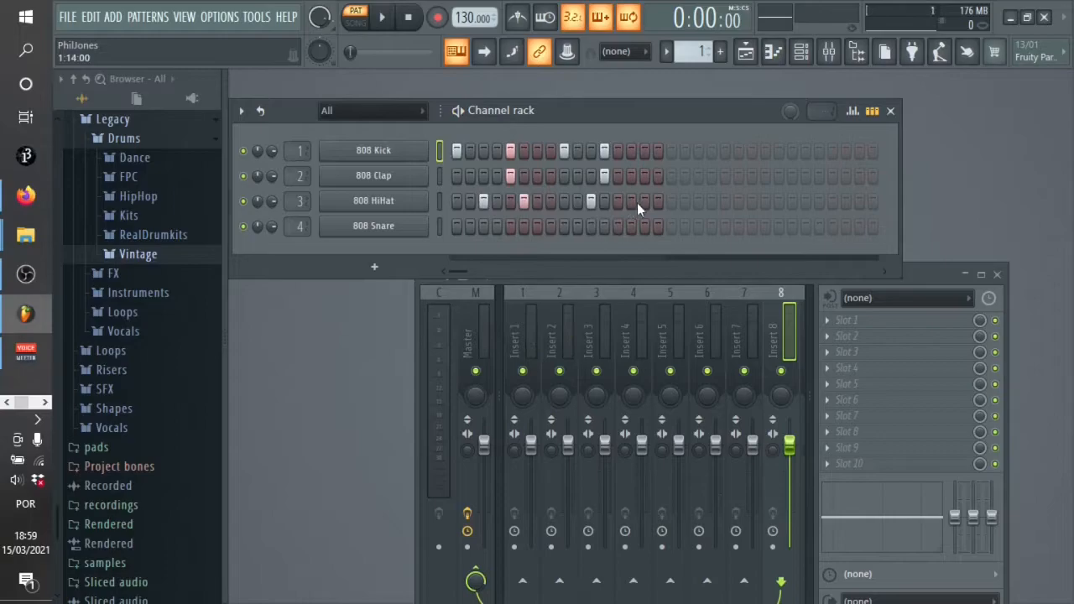
click(393, 17)
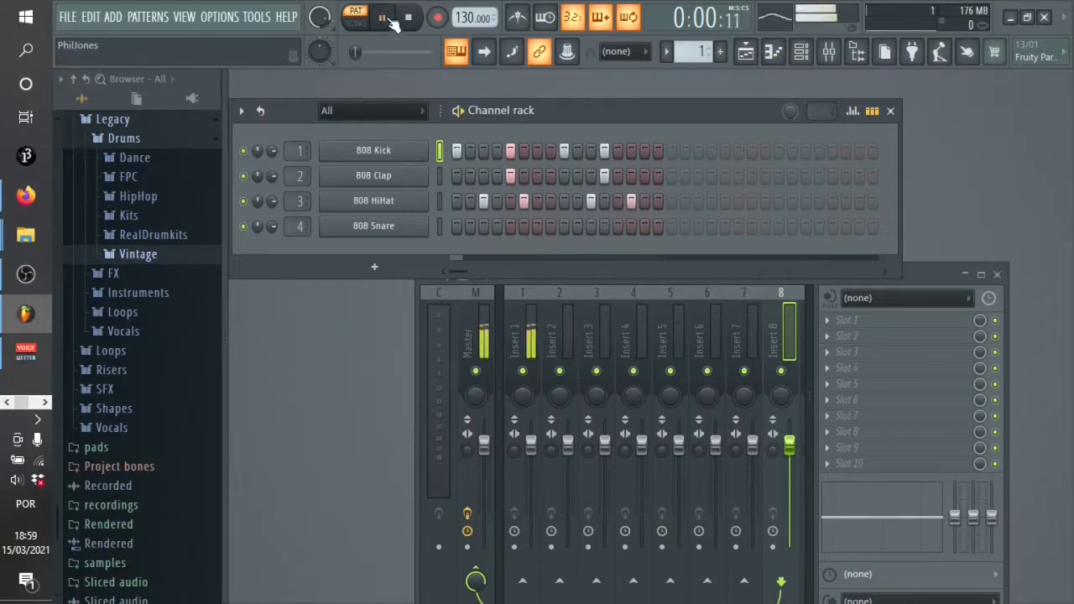
click(378, 19)
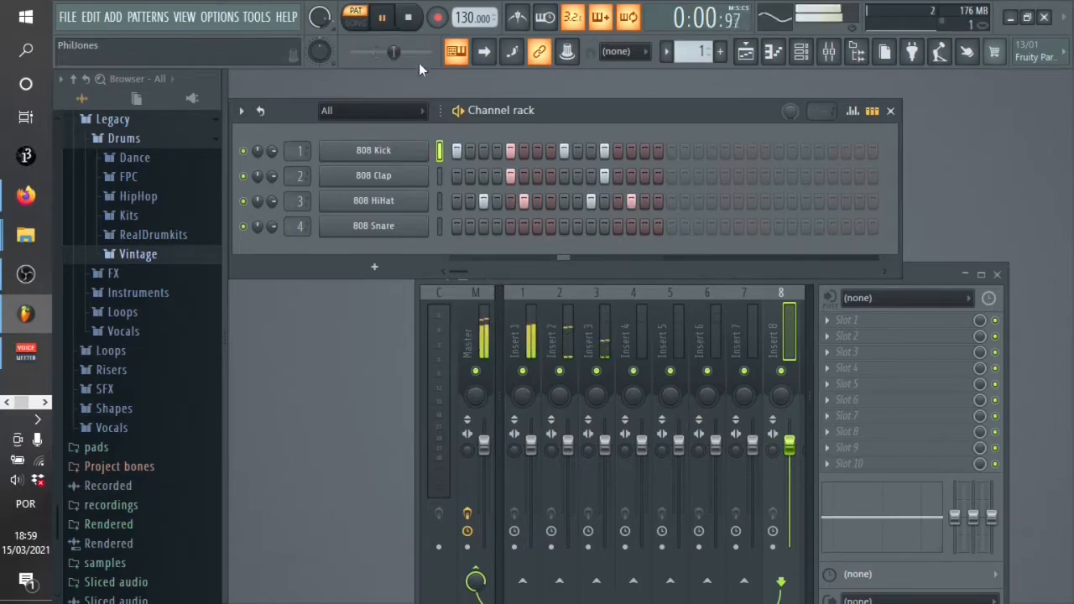
Audition the beat with the 808 Snare hits added, restarting playback once from the beginning.
click(373, 201)
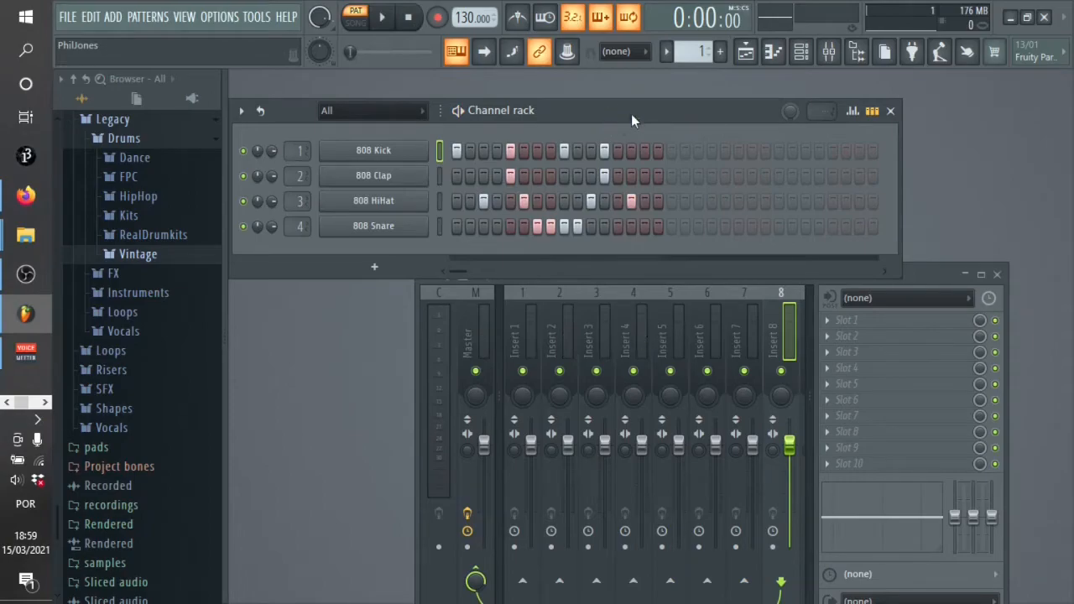
mouse_move(395, 30)
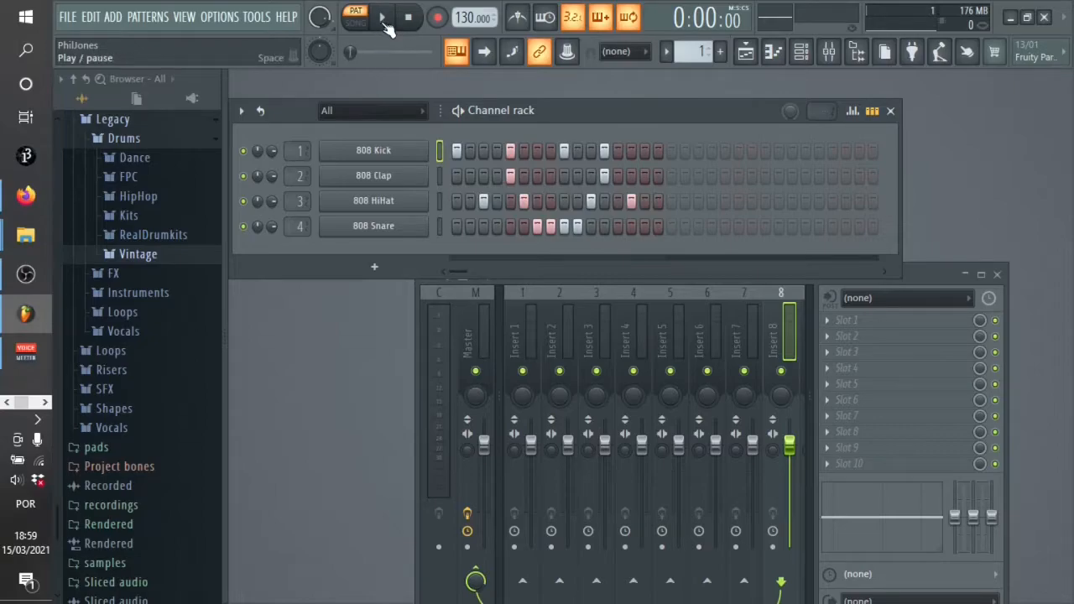
click(380, 16)
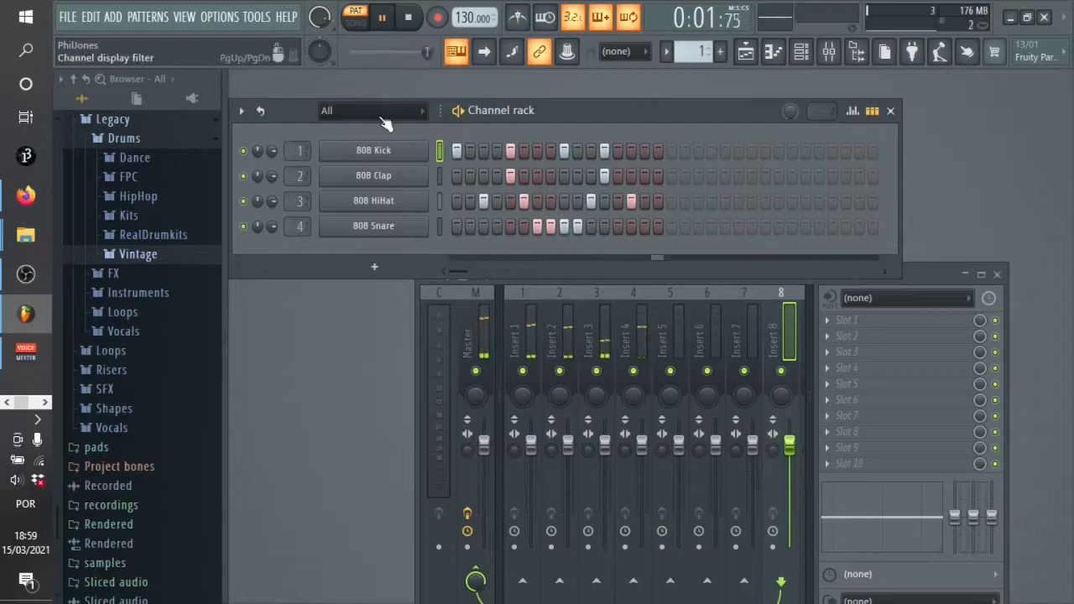
click(383, 19)
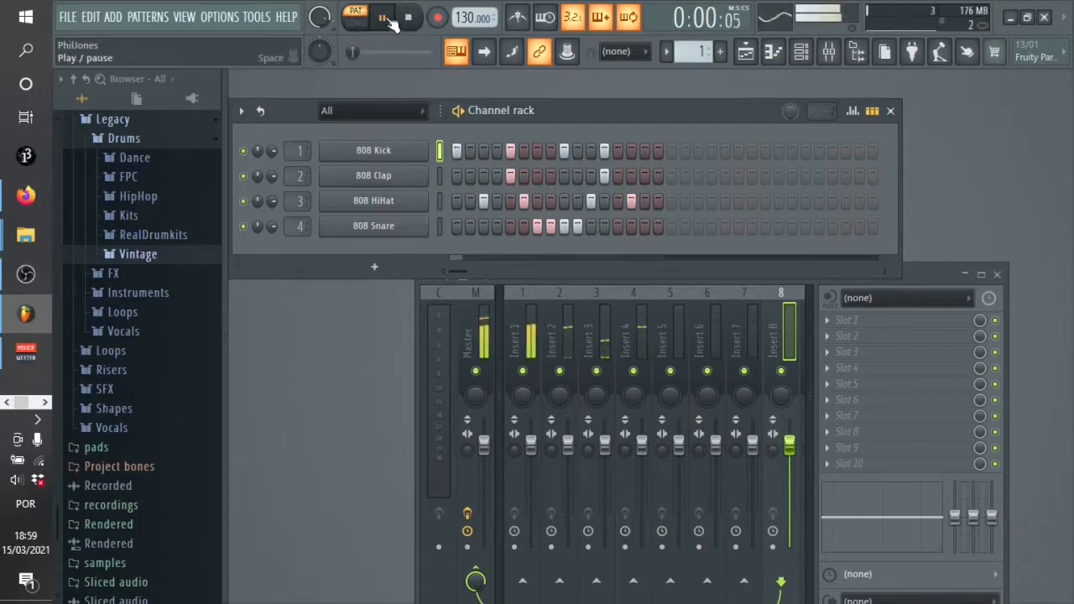
click(379, 16)
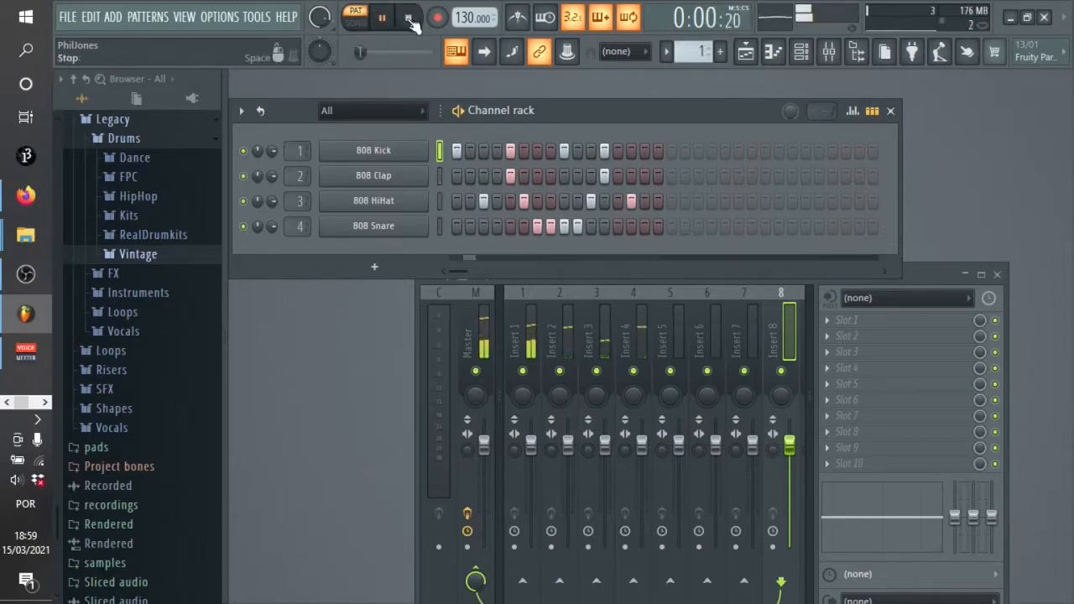
click(403, 17)
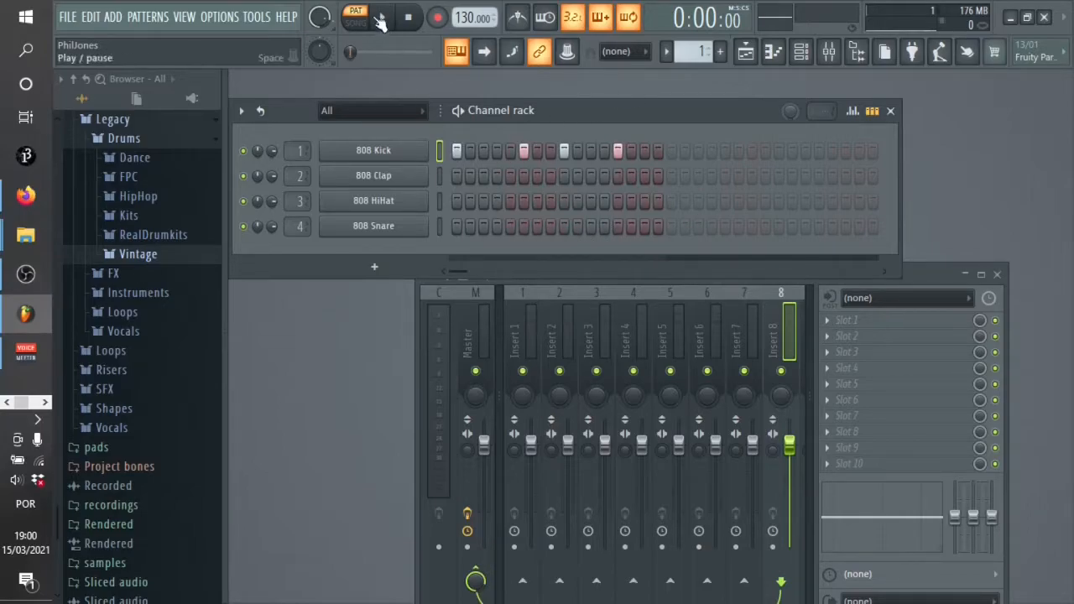
Play the new kick pattern and fill the 808 HiHat channel with hits every 4 steps.
click(386, 19)
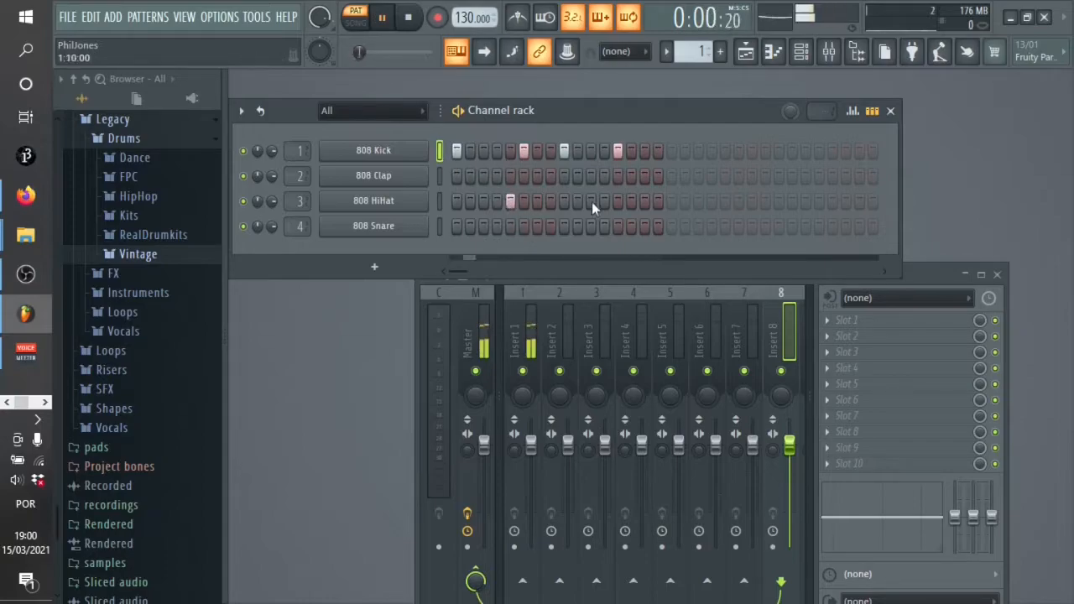
right_click(373, 200)
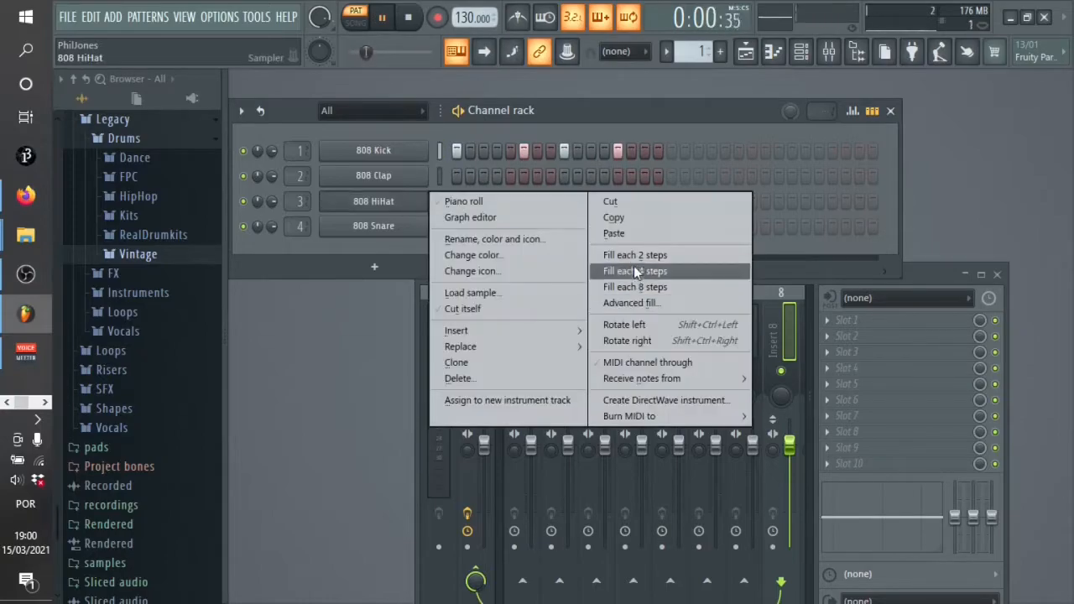
click(635, 270)
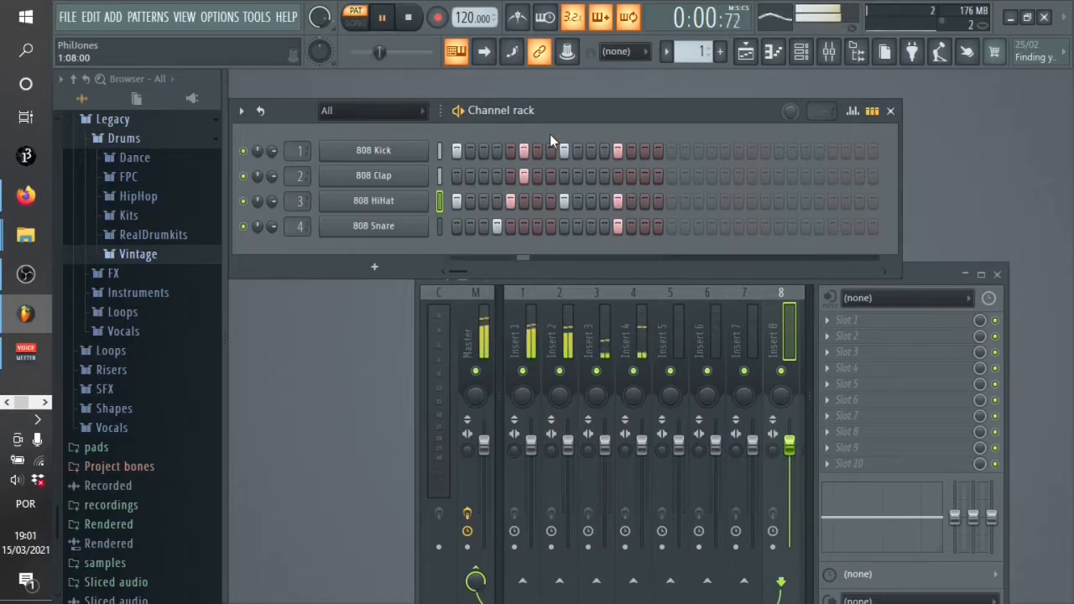
click(399, 16)
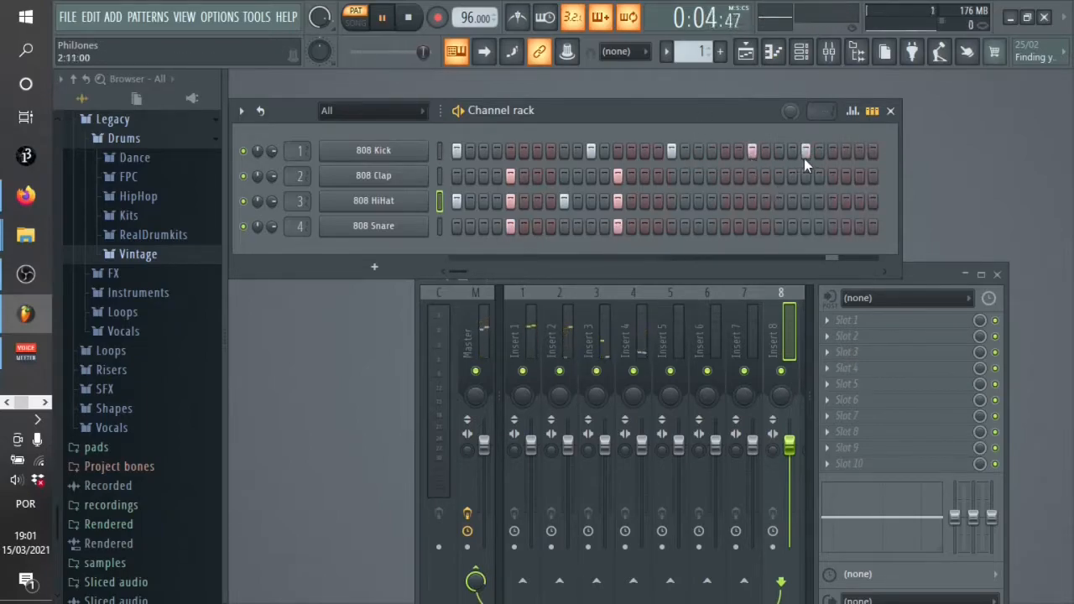
Remove a stray clap hit from the 32-step pattern and bring up a drum channel's options.
right_click(372, 202)
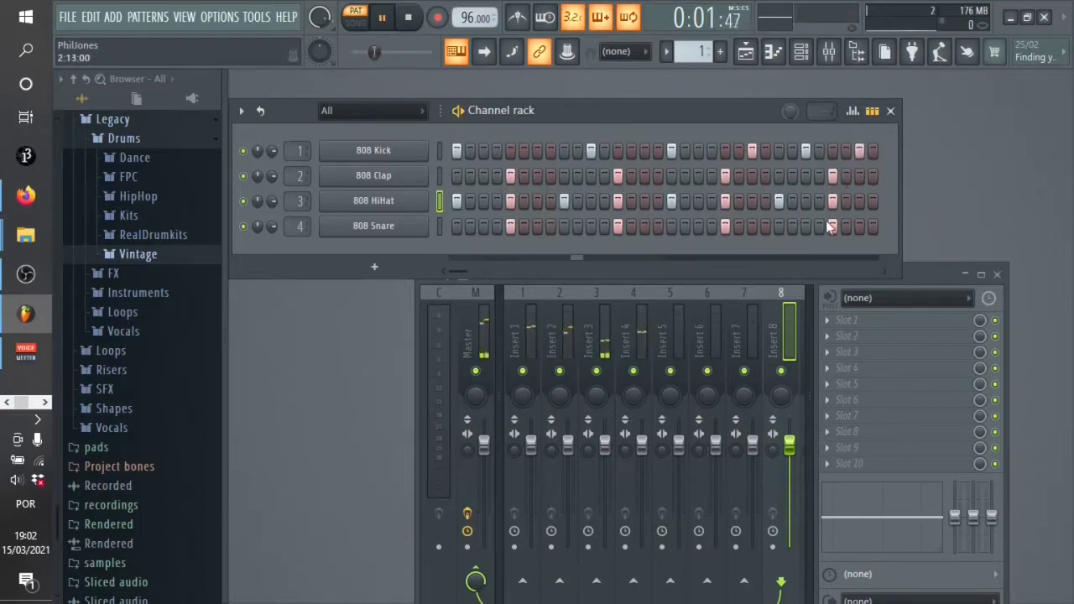
right_click(373, 151)
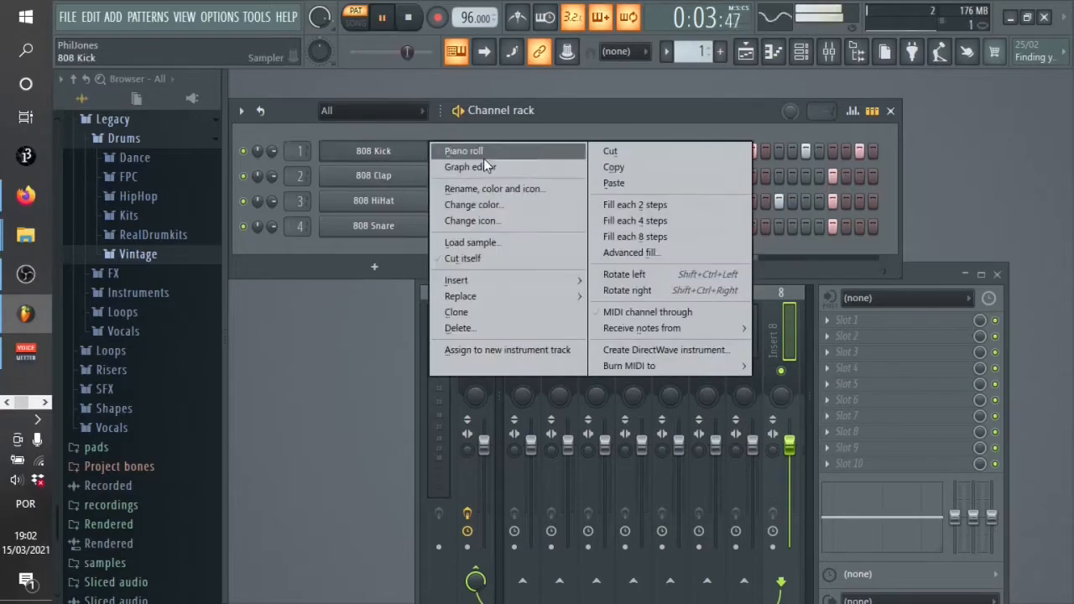
Draw the drum channel's notes with varied velocities in the piano roll, then leave it.
click(463, 151)
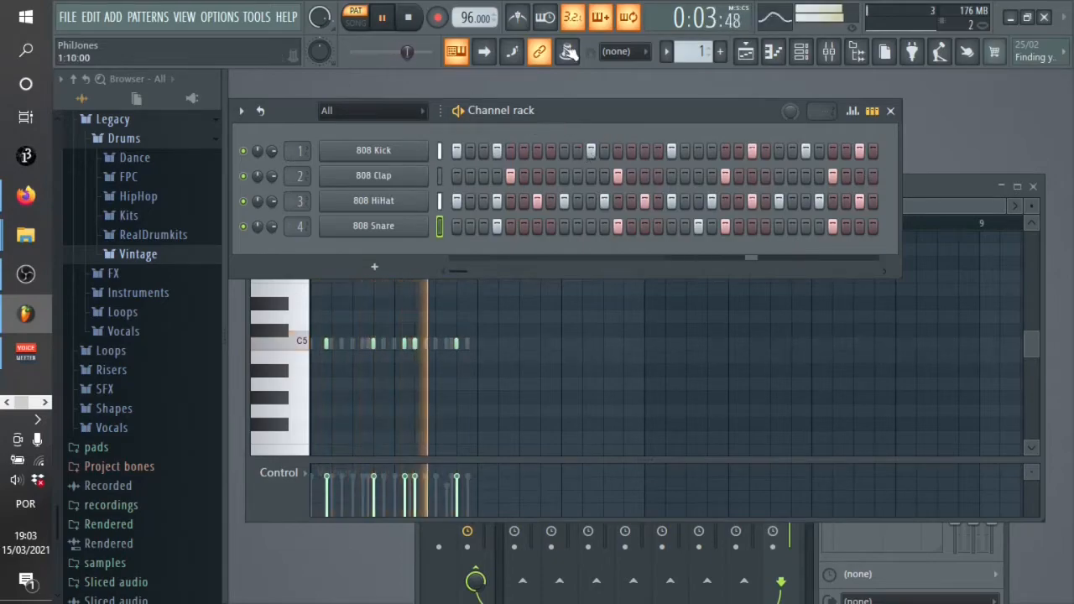
click(81, 17)
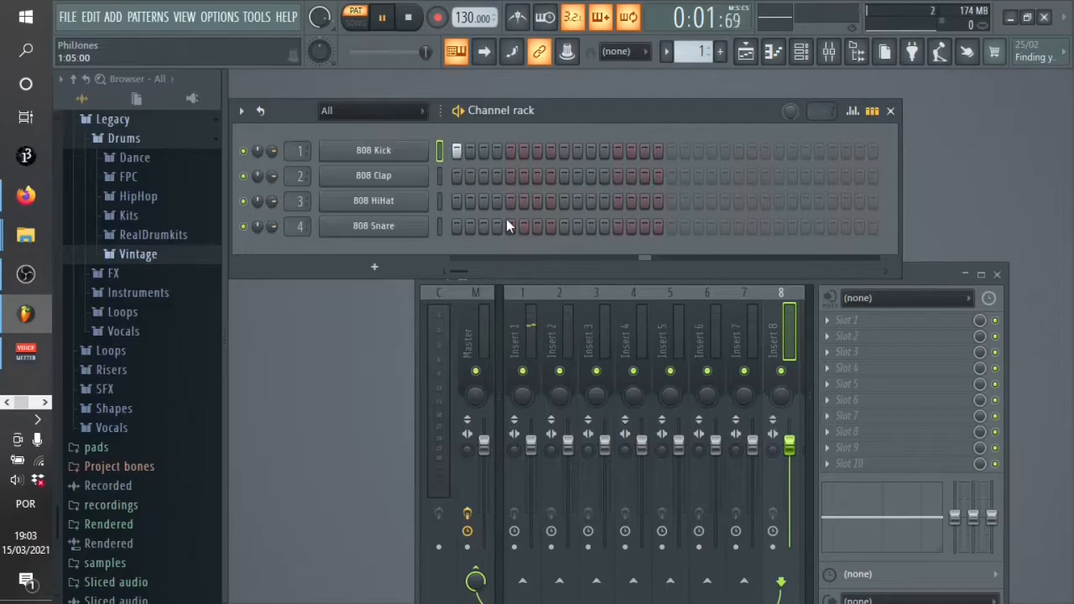
Stop playback and set the project tempo to a faster preset BPM value.
click(400, 20)
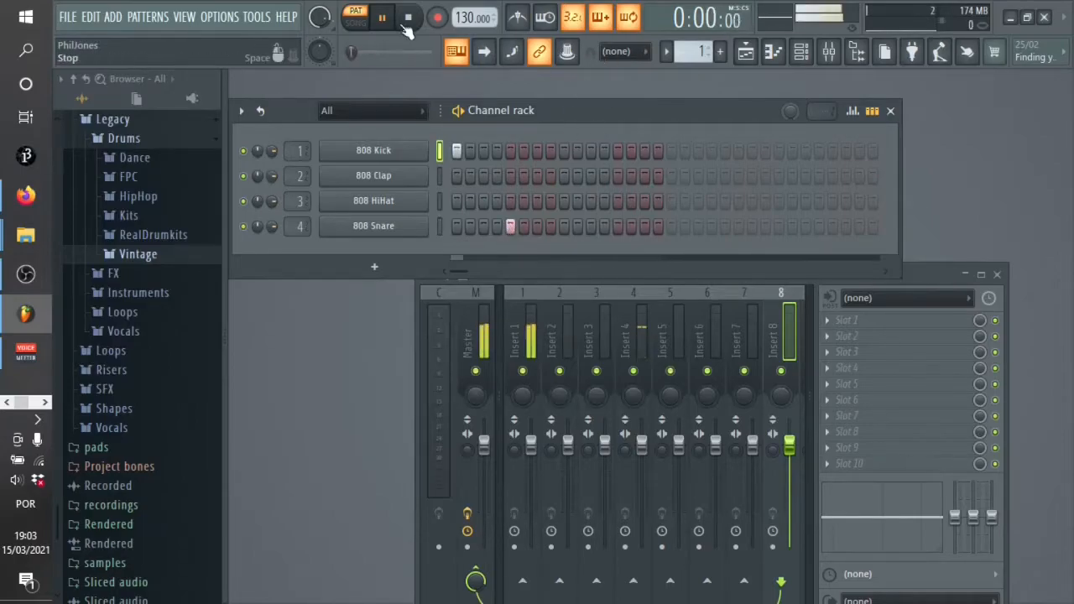
right_click(471, 17)
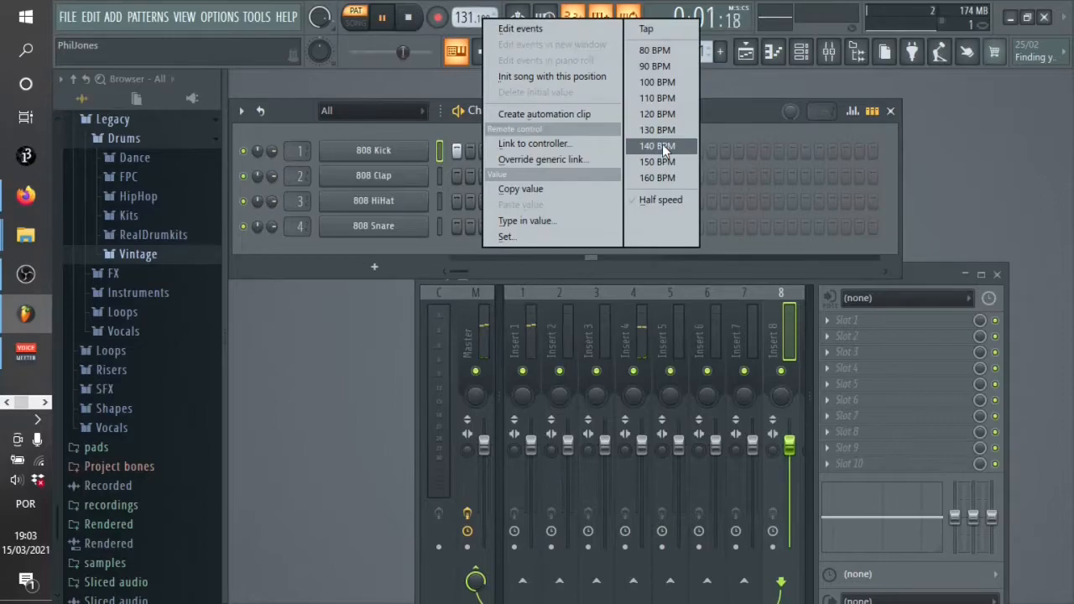
click(656, 144)
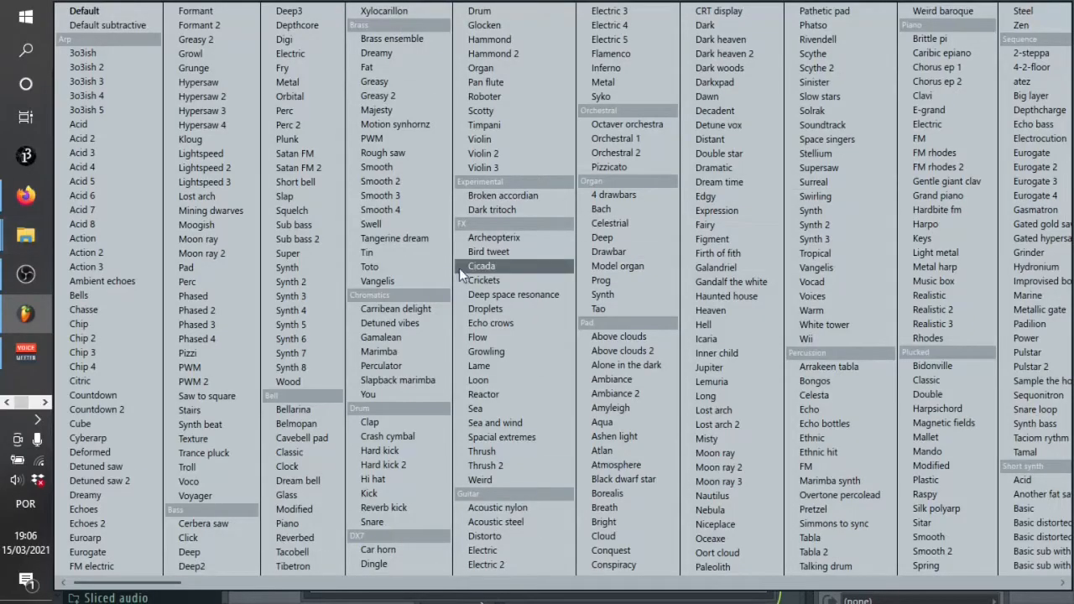
mouse_move(203, 454)
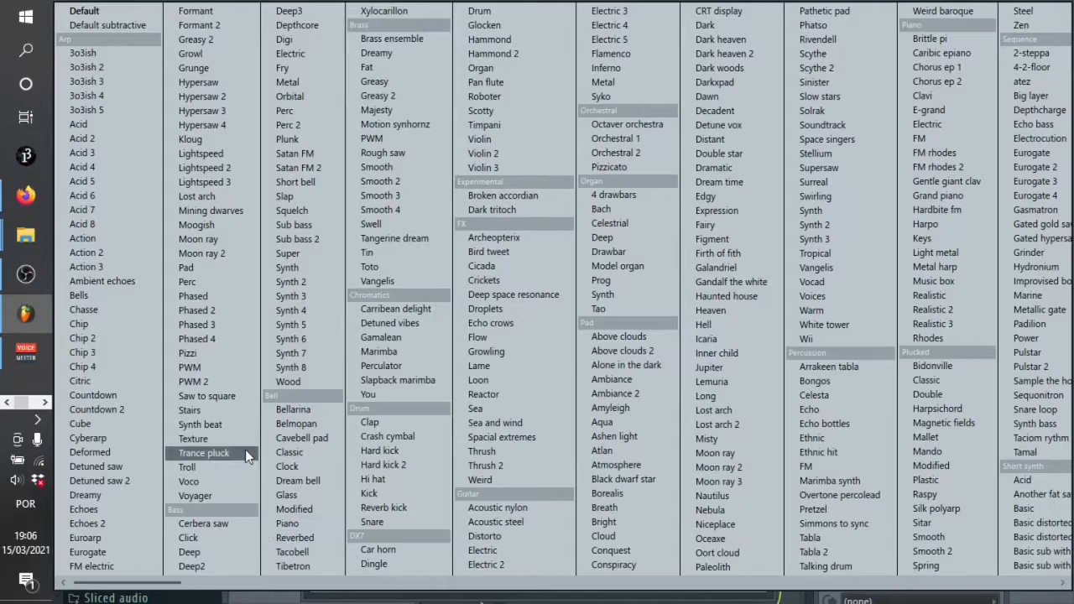
mouse_move(382, 152)
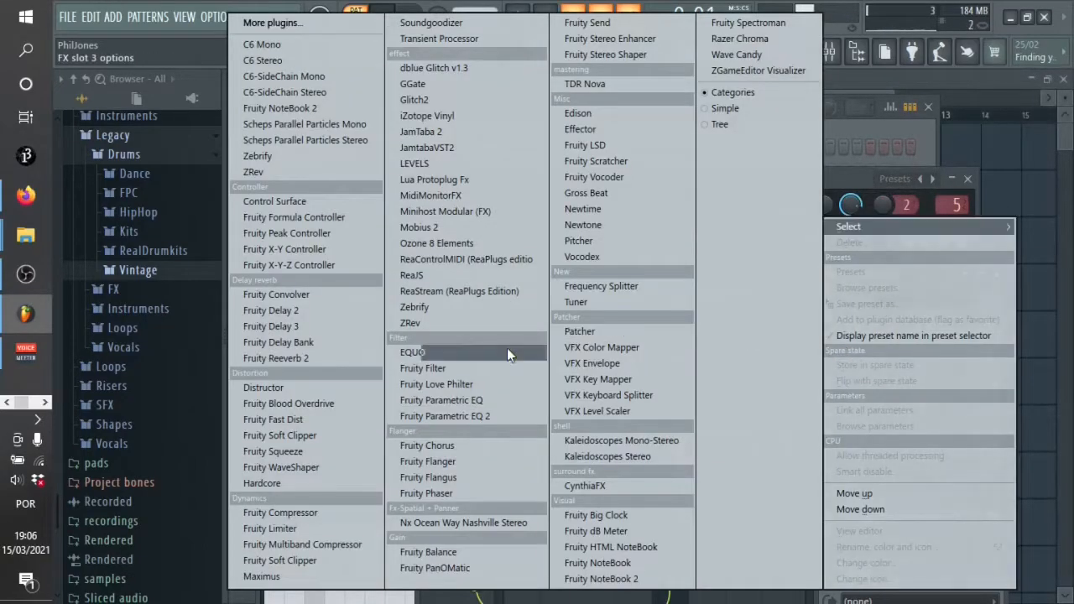
Load an effect plugin into the bass synth's empty mixer insert slot.
click(289, 403)
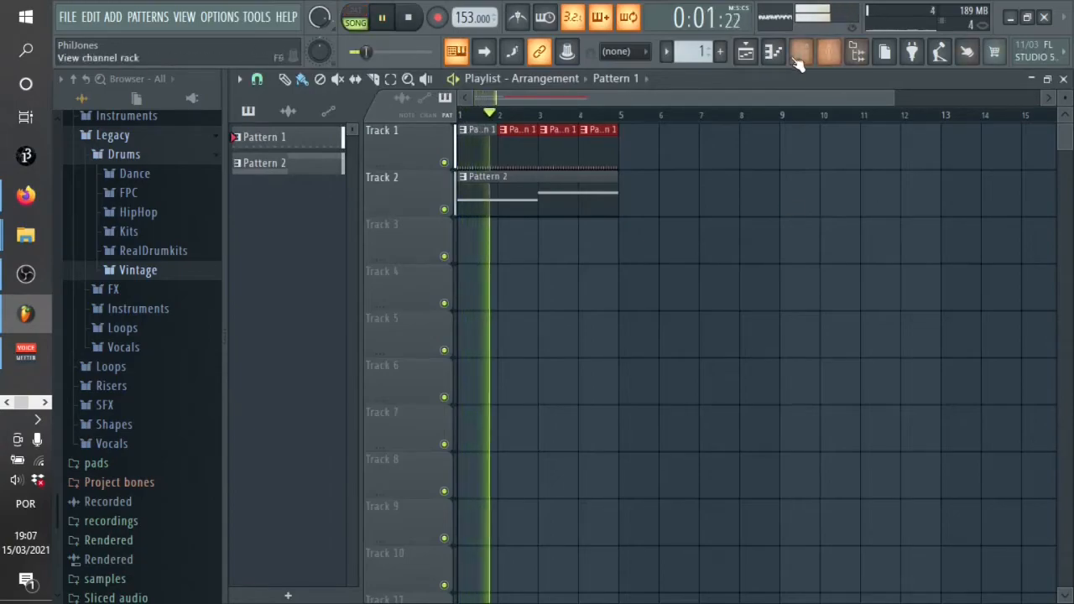
Check the Depthcore bass notes in the piano roll and return to the arrangement.
click(803, 50)
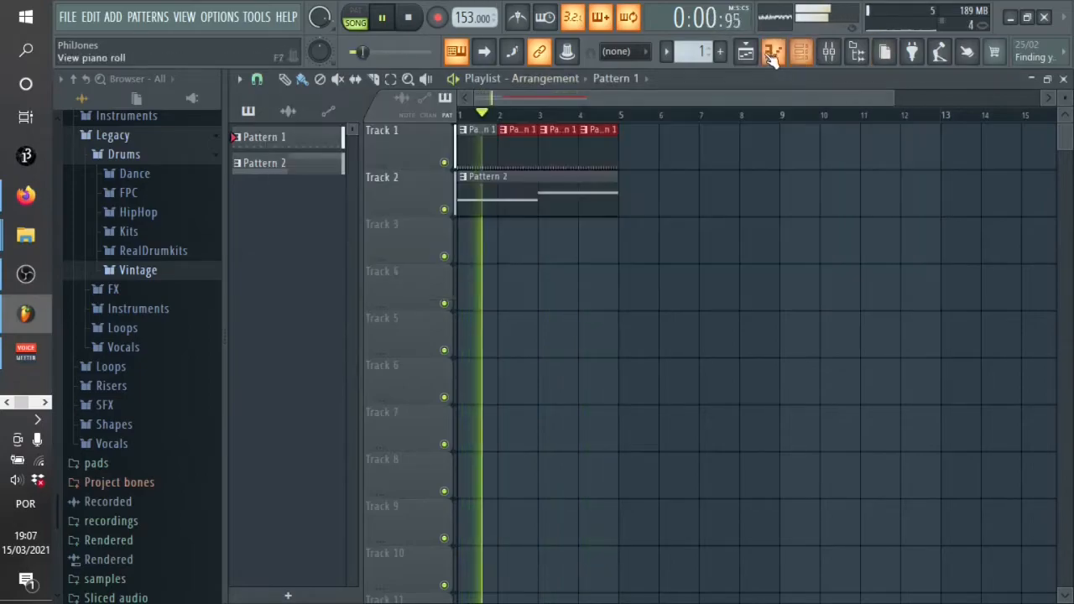
click(799, 52)
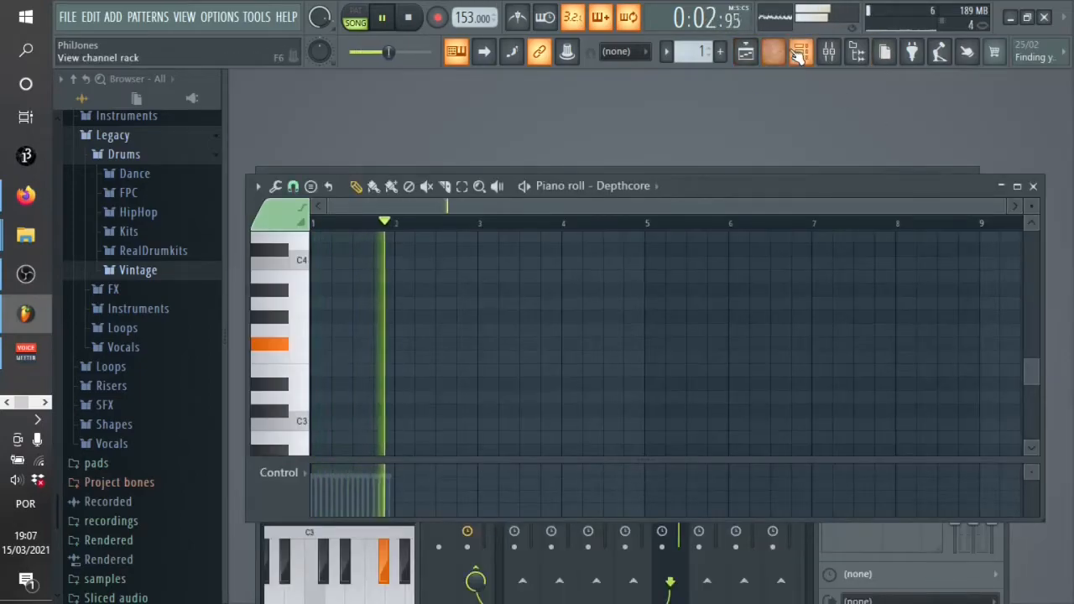
click(772, 52)
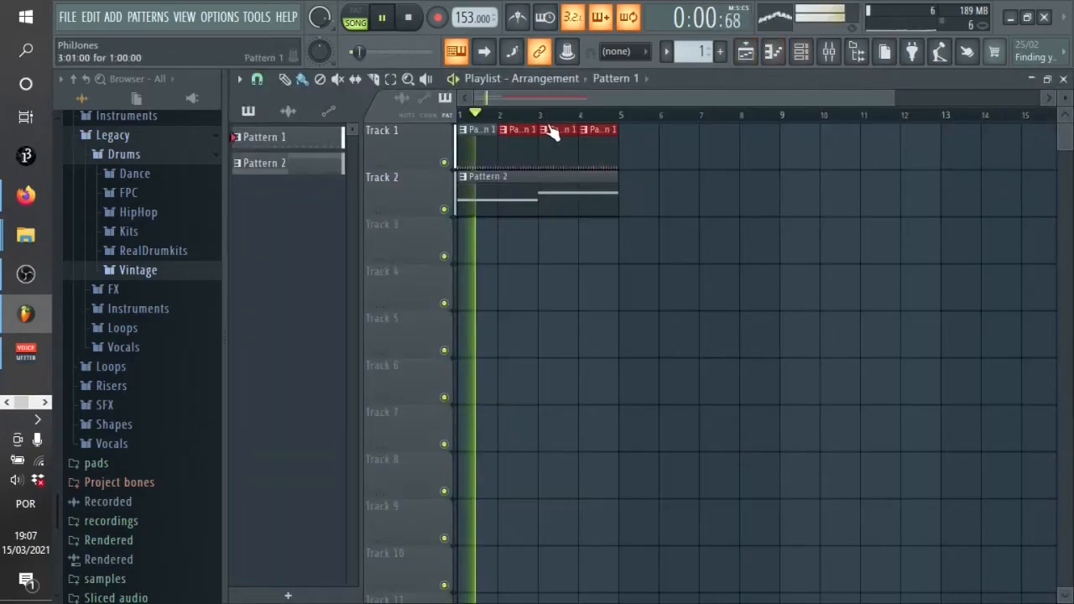
Make a drum pattern clip unique so it becomes an editable Pattern 3 variation.
right_click(552, 131)
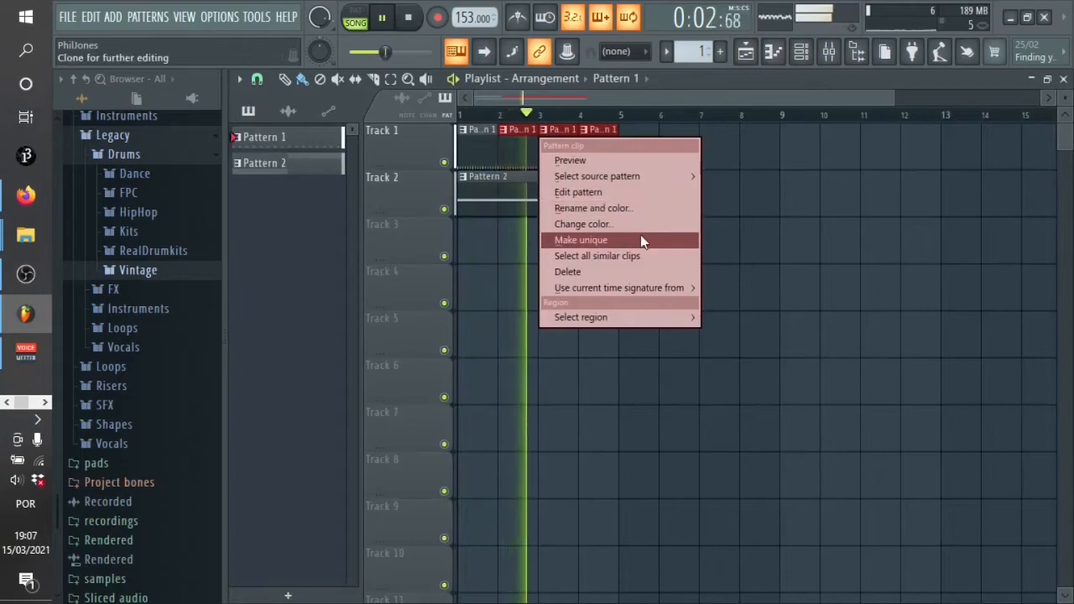
click(577, 192)
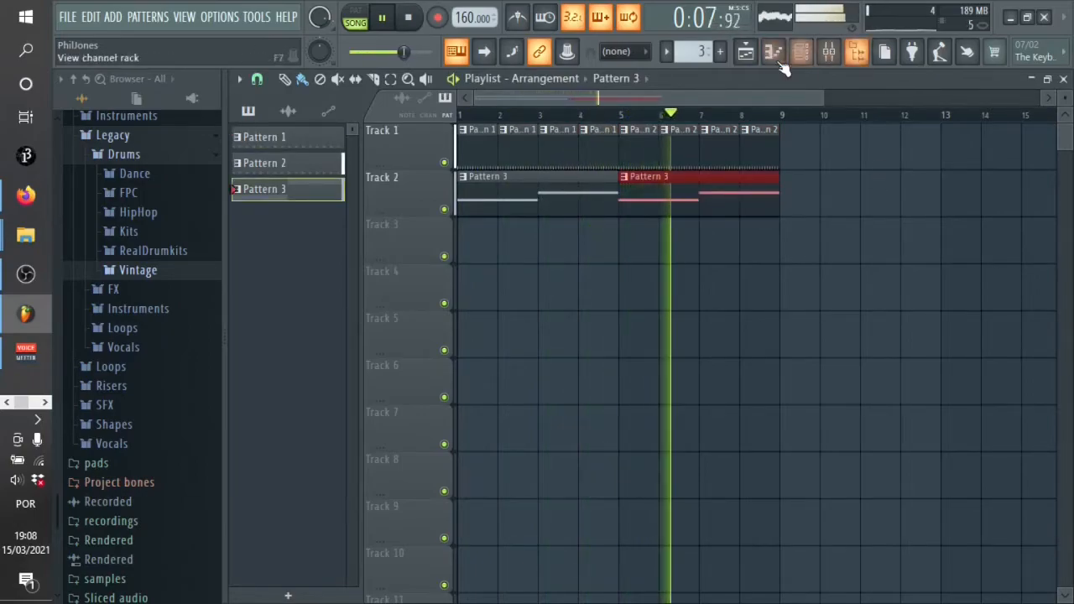
Show the channel rack with the four 808 drums and Depthcore bass, then bring up the File commands.
click(800, 52)
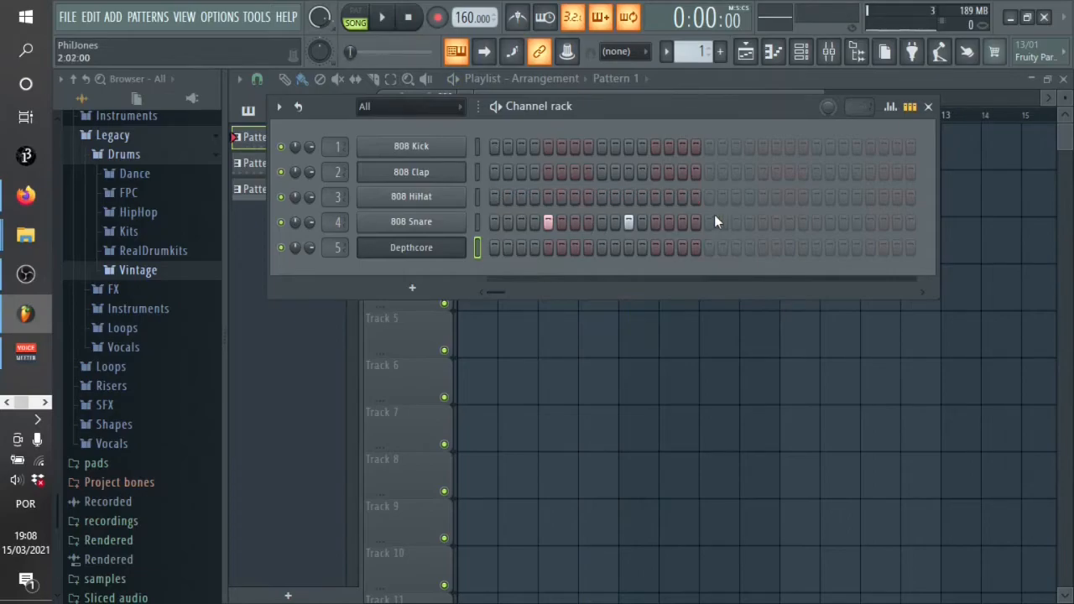
click(81, 17)
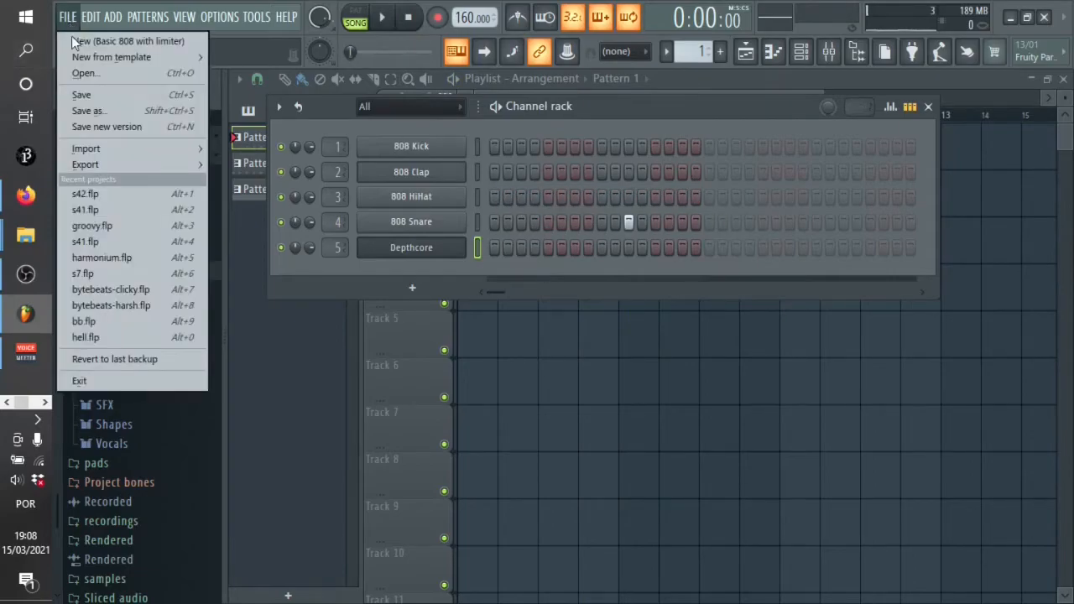
click(84, 74)
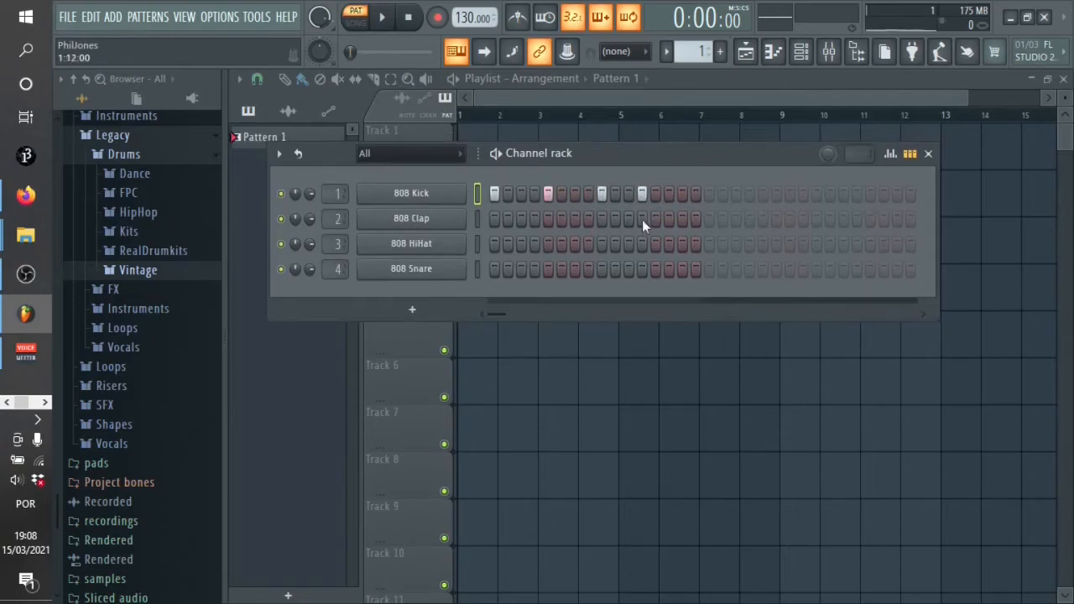
click(394, 18)
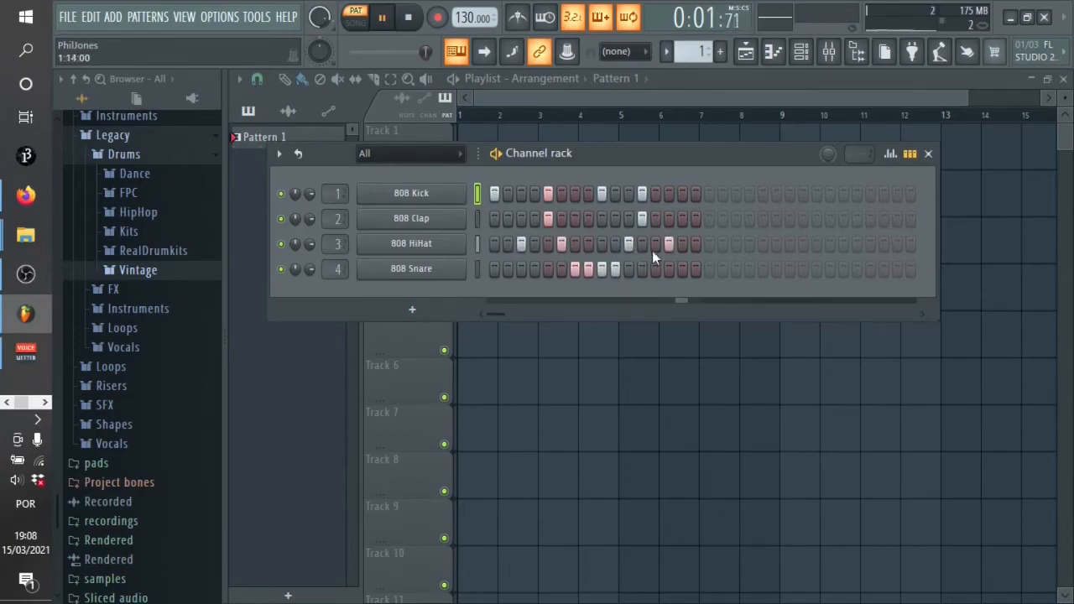
click(403, 18)
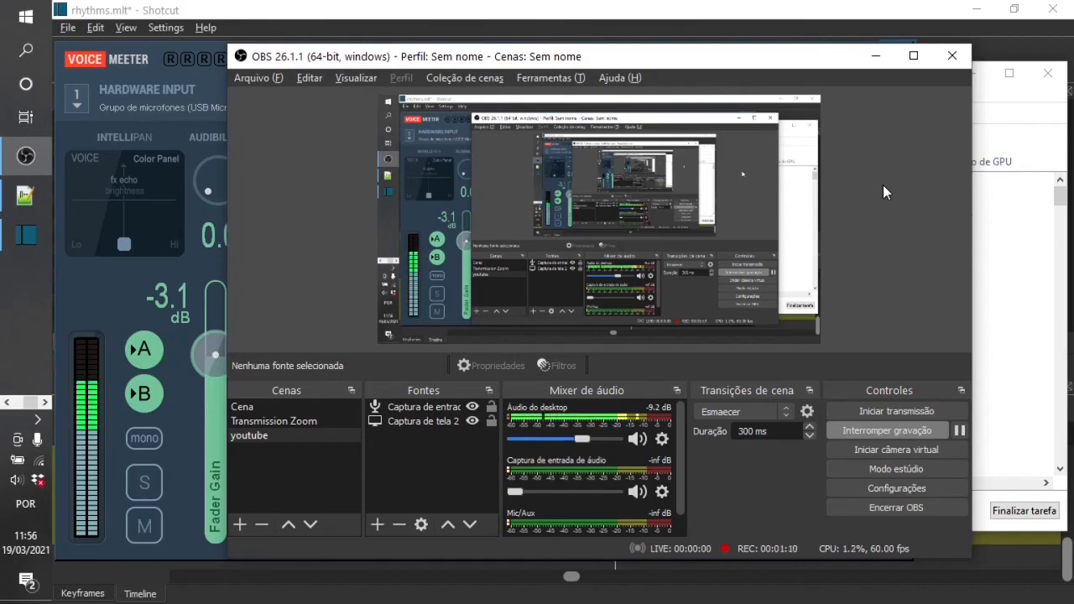
mouse_move(866, 230)
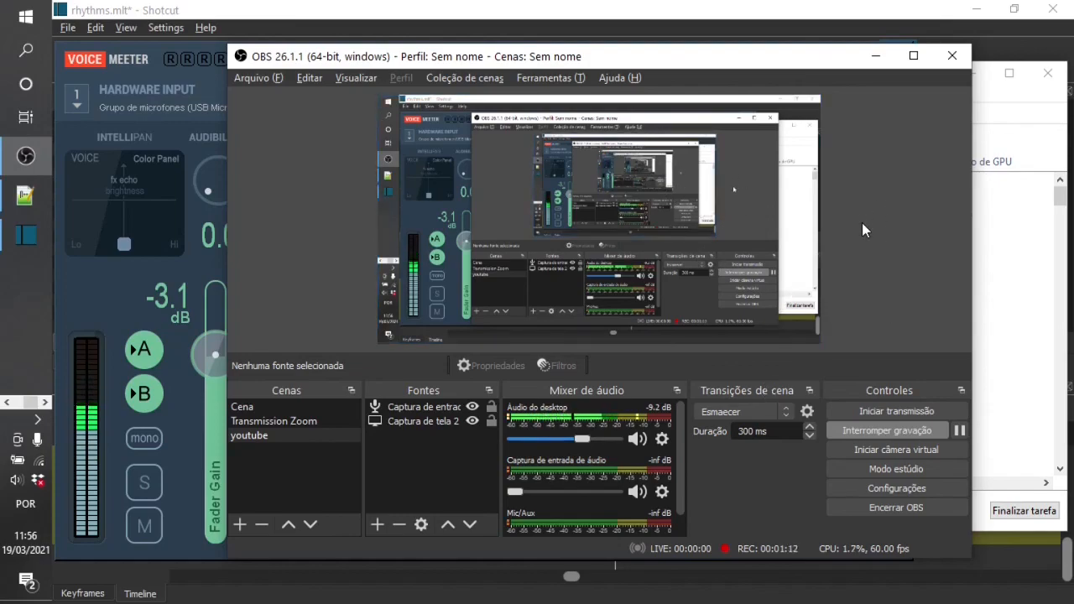